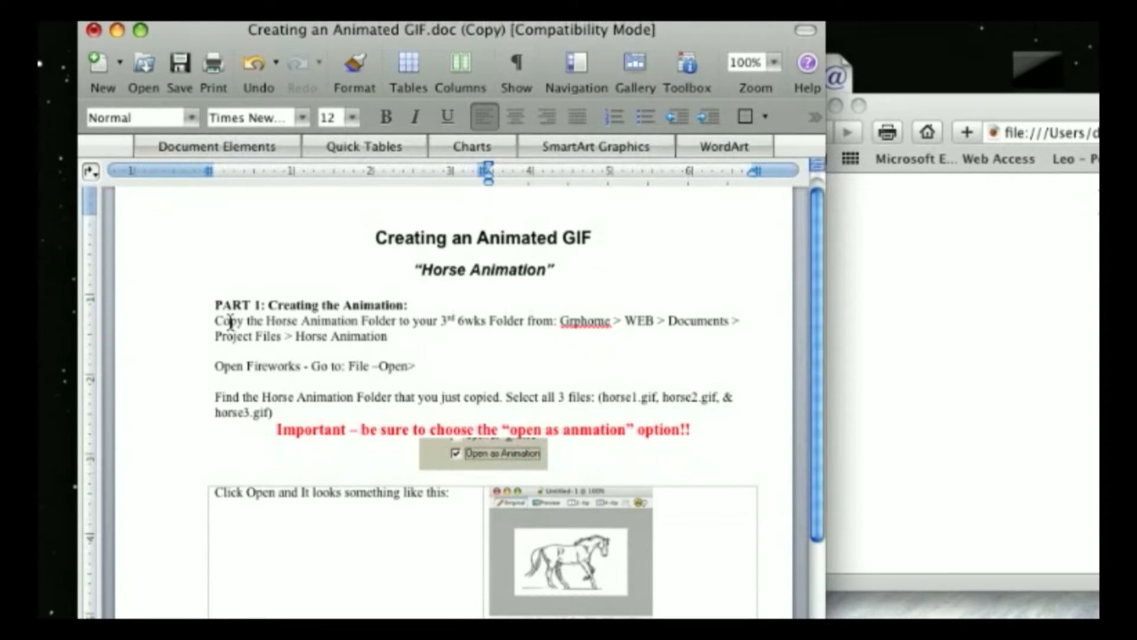
# - Copy the Horse Animation folder from Project Files to the desktop
pyautogui.scroll(-3)
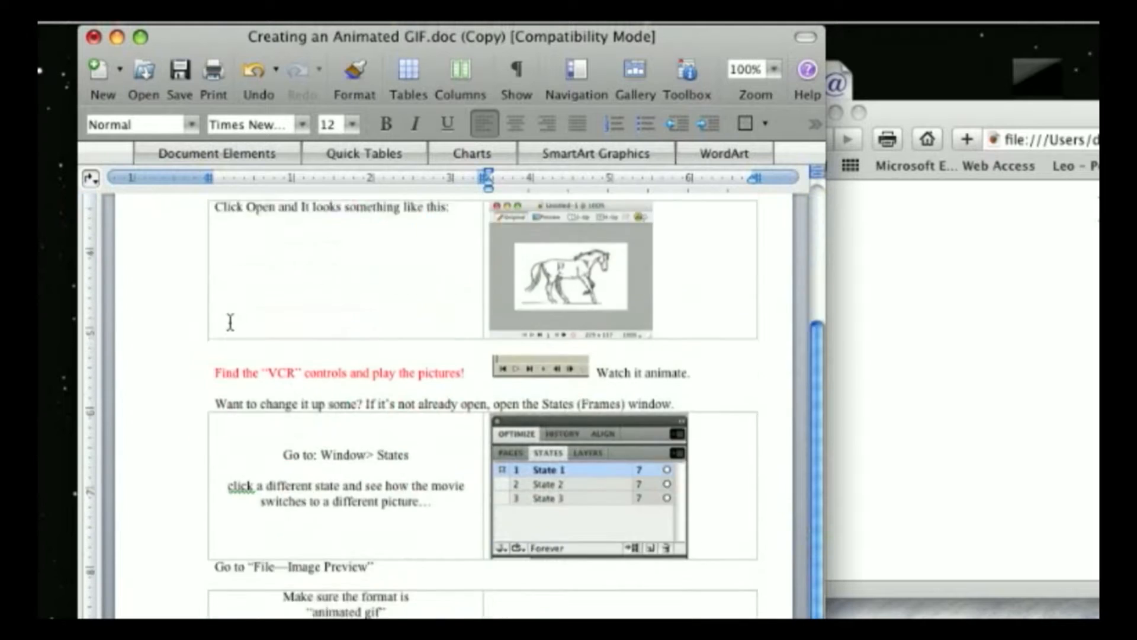
pyautogui.scroll(-3)
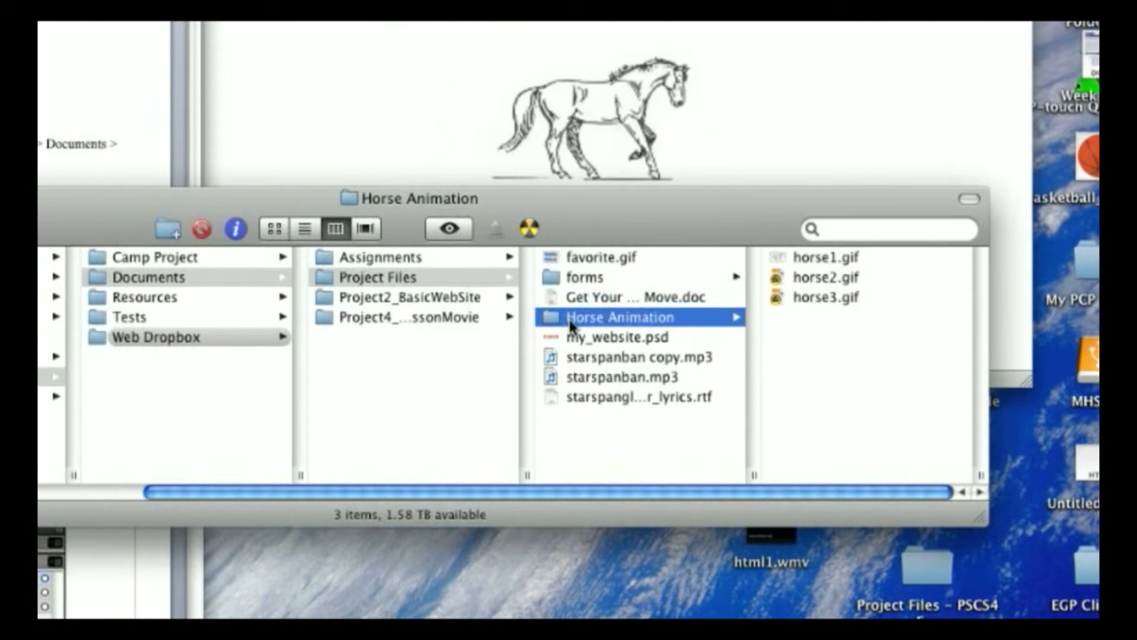
pyautogui.press('cmd+c')
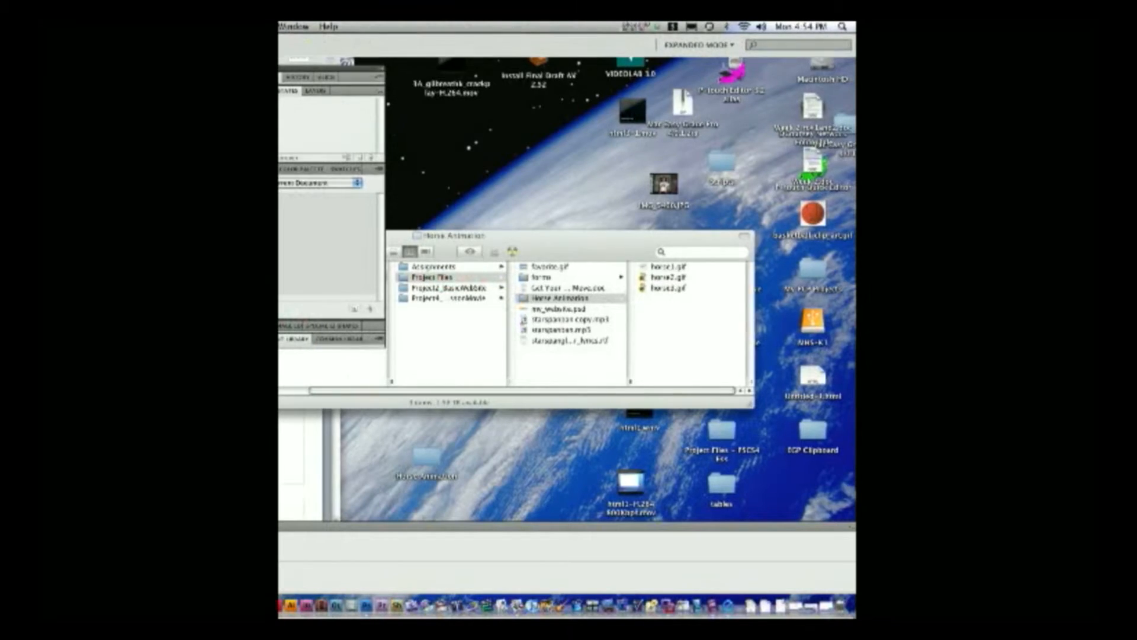
pyautogui.click(347, 598)
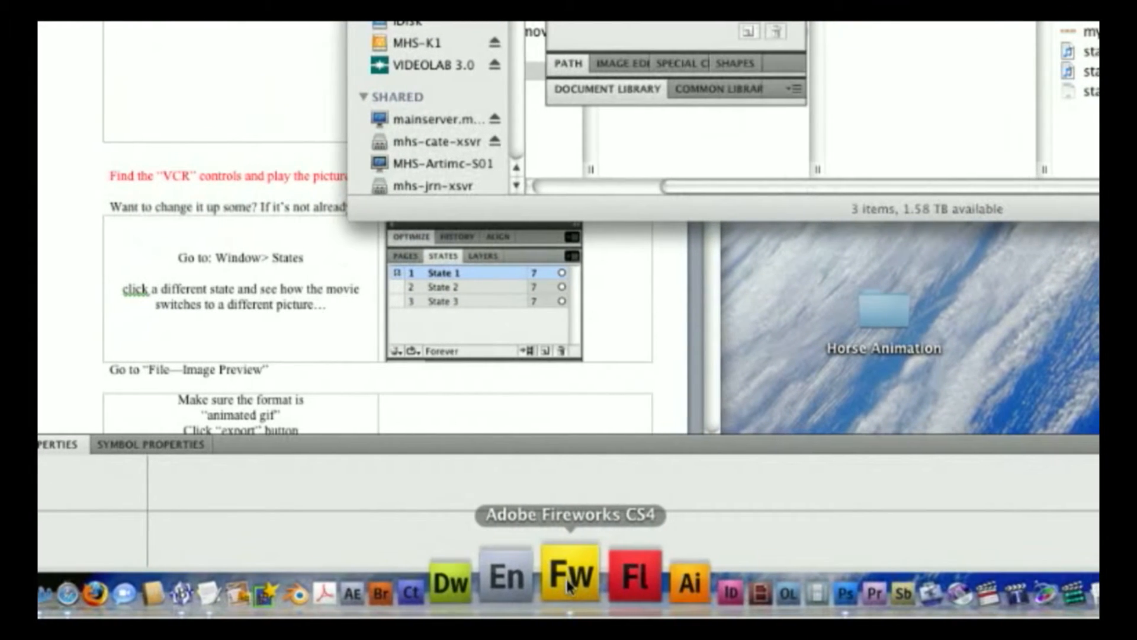
# - Launch Fireworks and open horse1.gif, horse2.gif and horse3.gif together as one animation
pyautogui.click(569, 583)
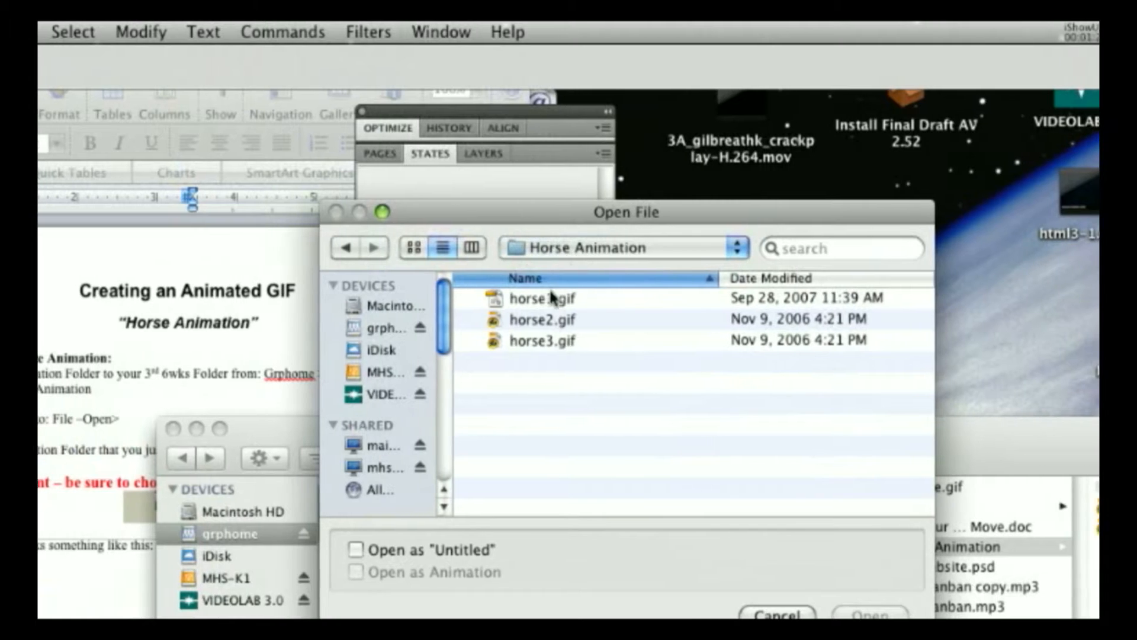
pyautogui.click(540, 298)
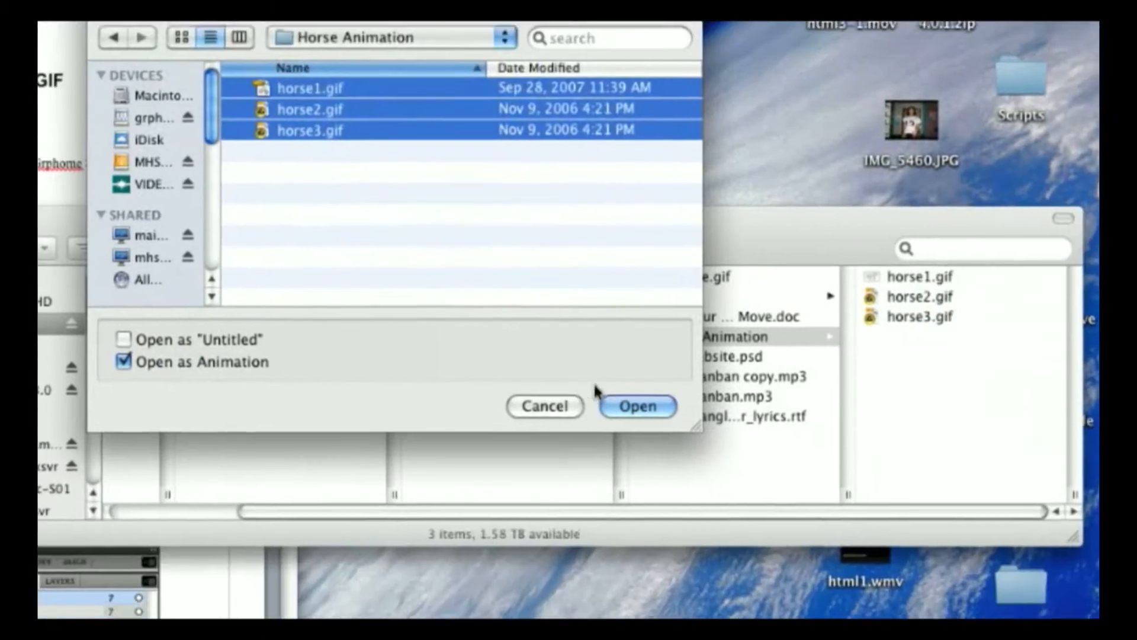
pyautogui.click(637, 405)
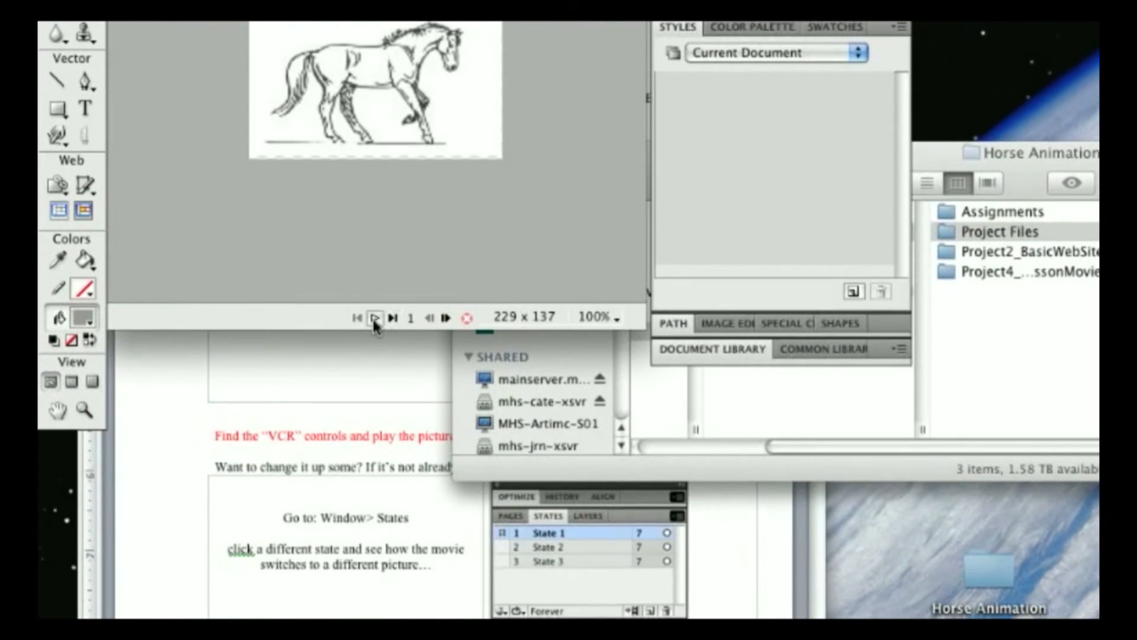
pyautogui.click(375, 318)
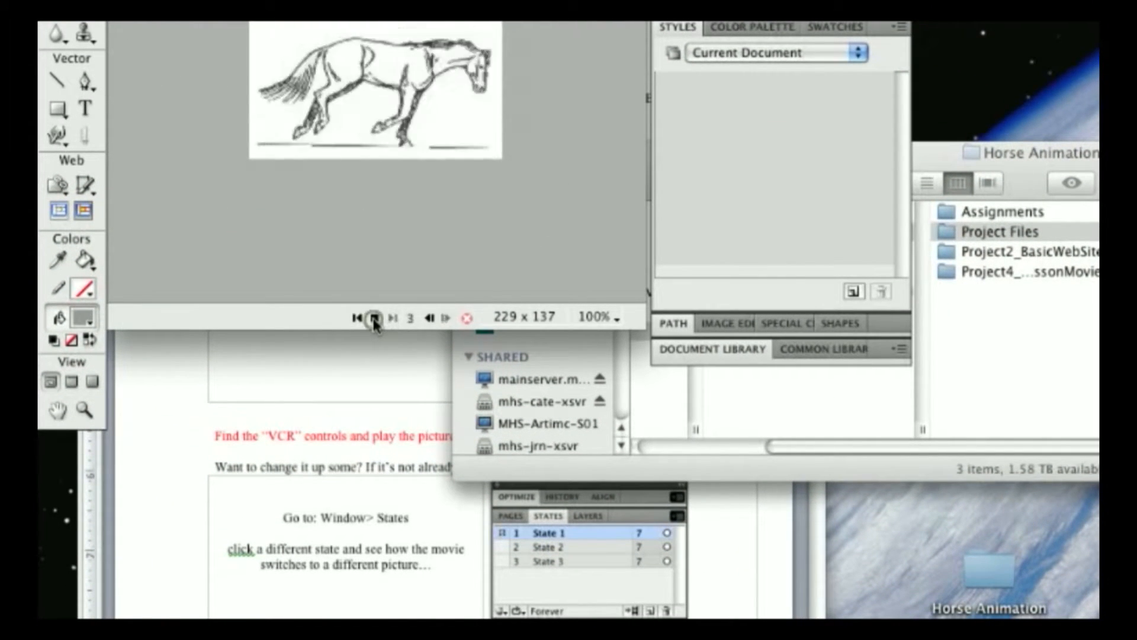
pyautogui.click(373, 319)
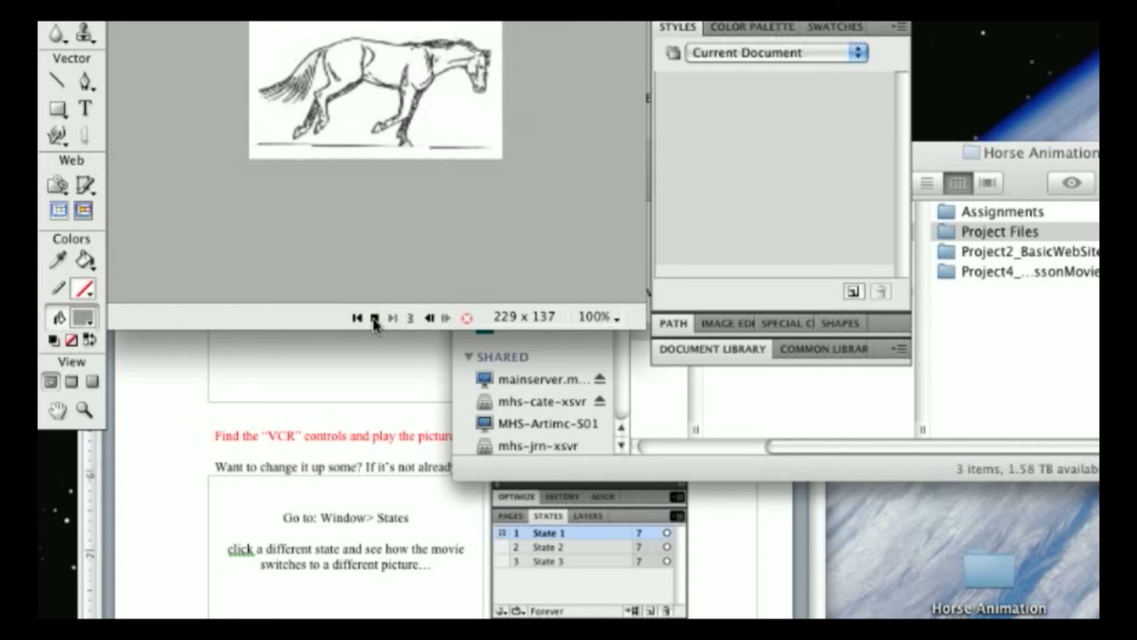
pyautogui.click(377, 317)
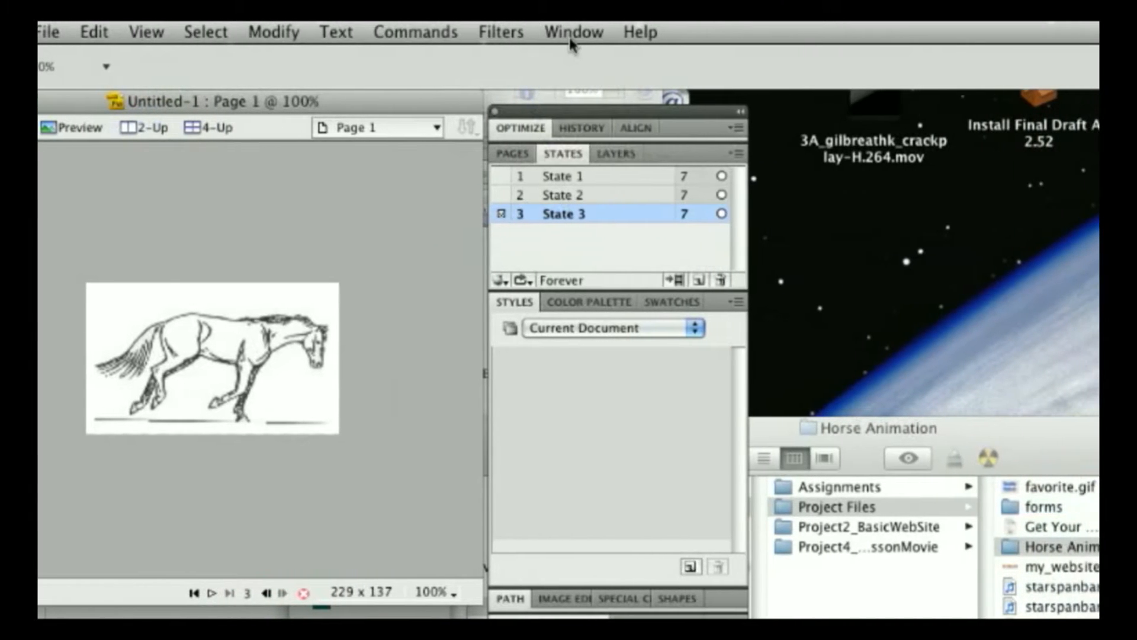
pyautogui.click(573, 31)
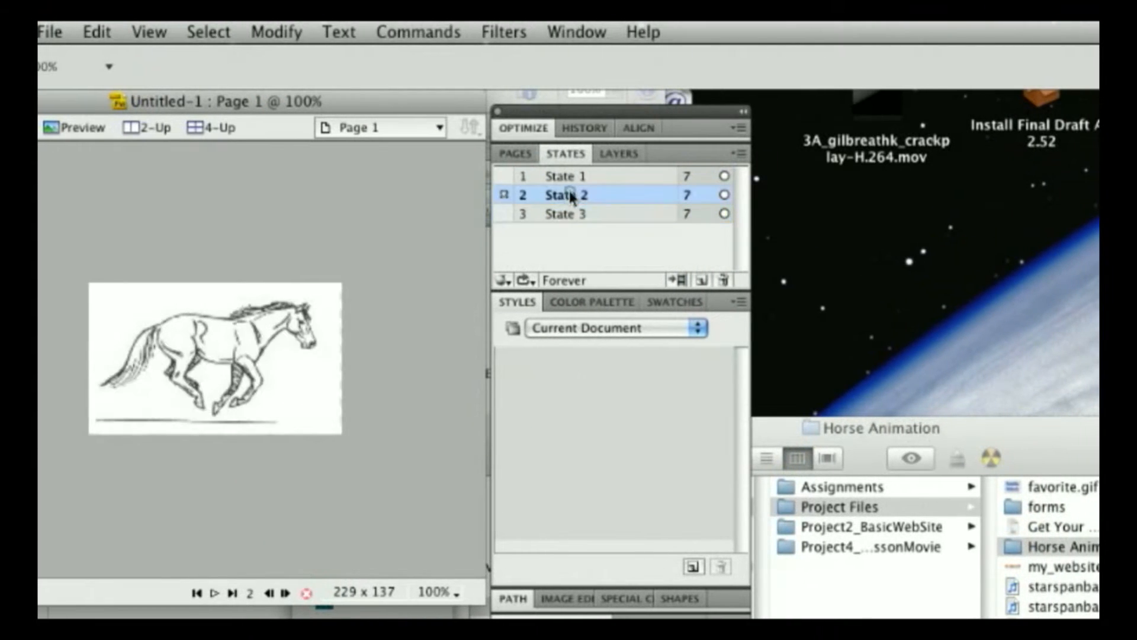
pyautogui.click(565, 176)
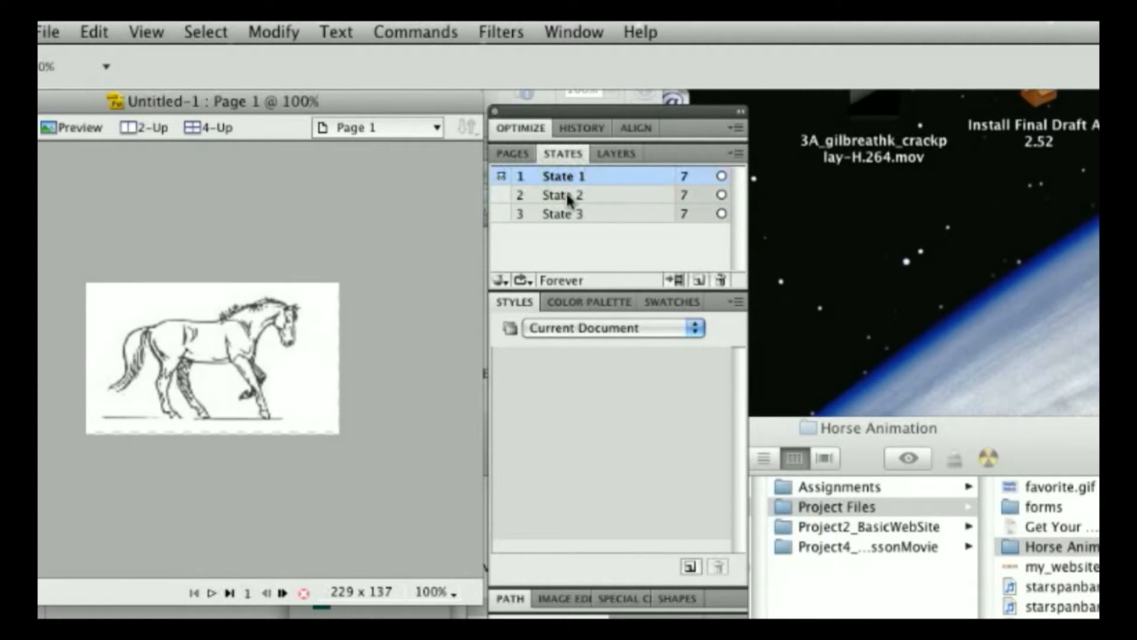
pyautogui.click(570, 213)
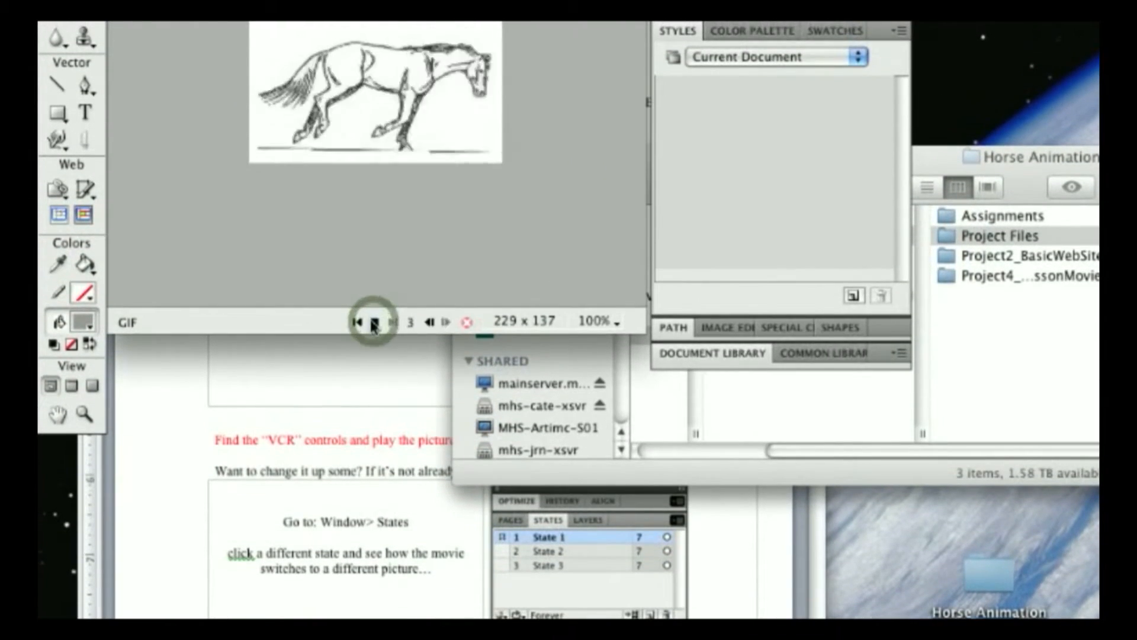
pyautogui.click(375, 322)
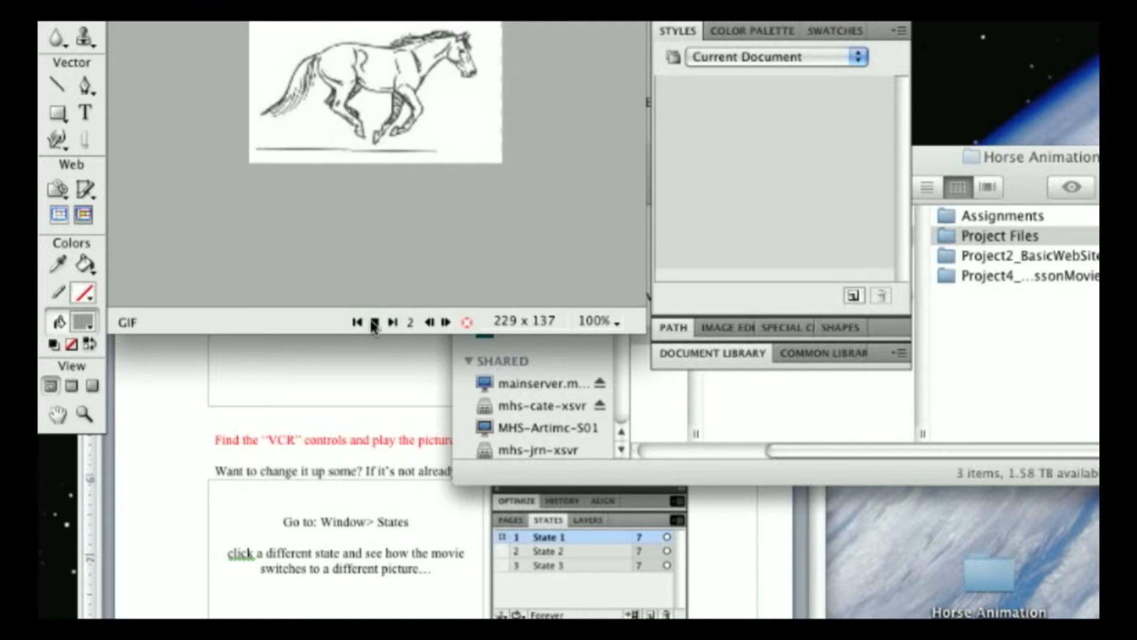
pyautogui.click(375, 322)
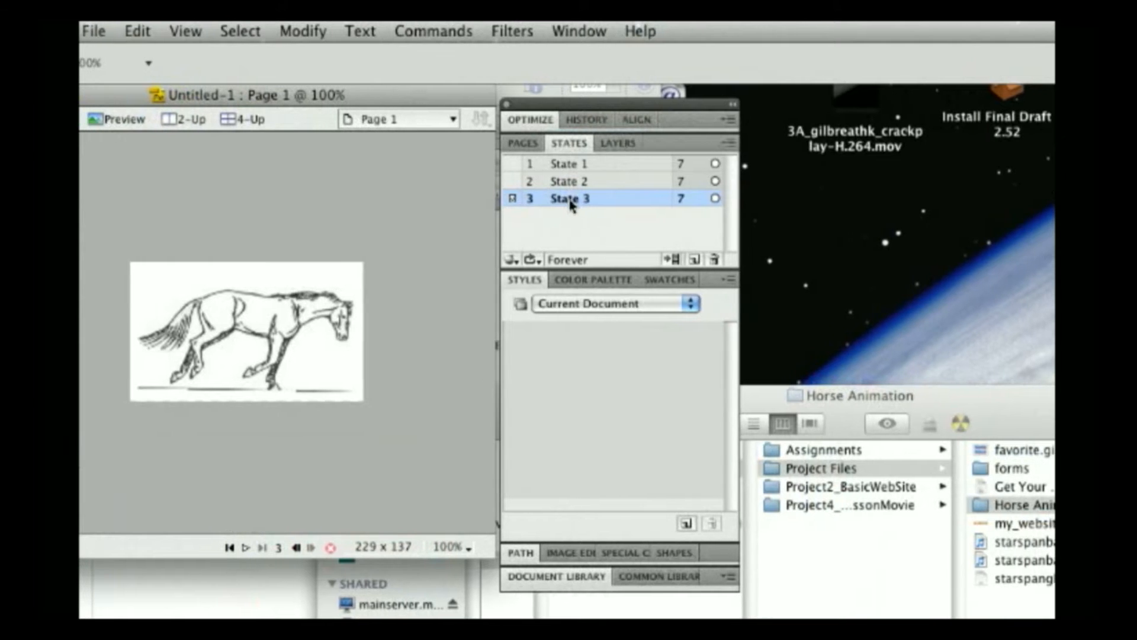
pyautogui.click(566, 182)
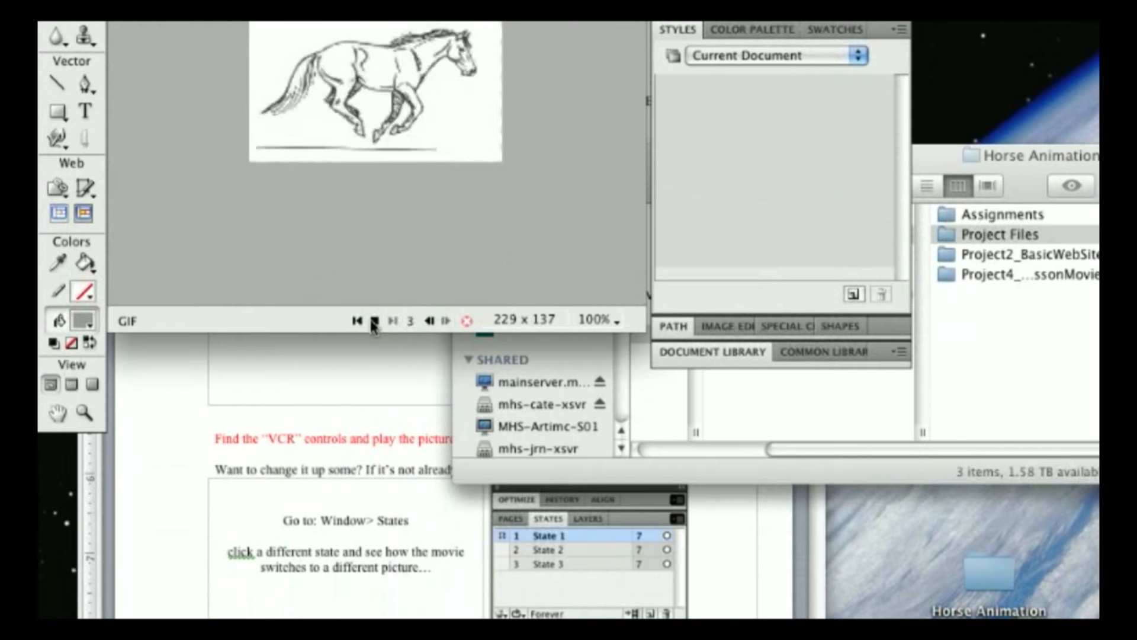
pyautogui.click(376, 320)
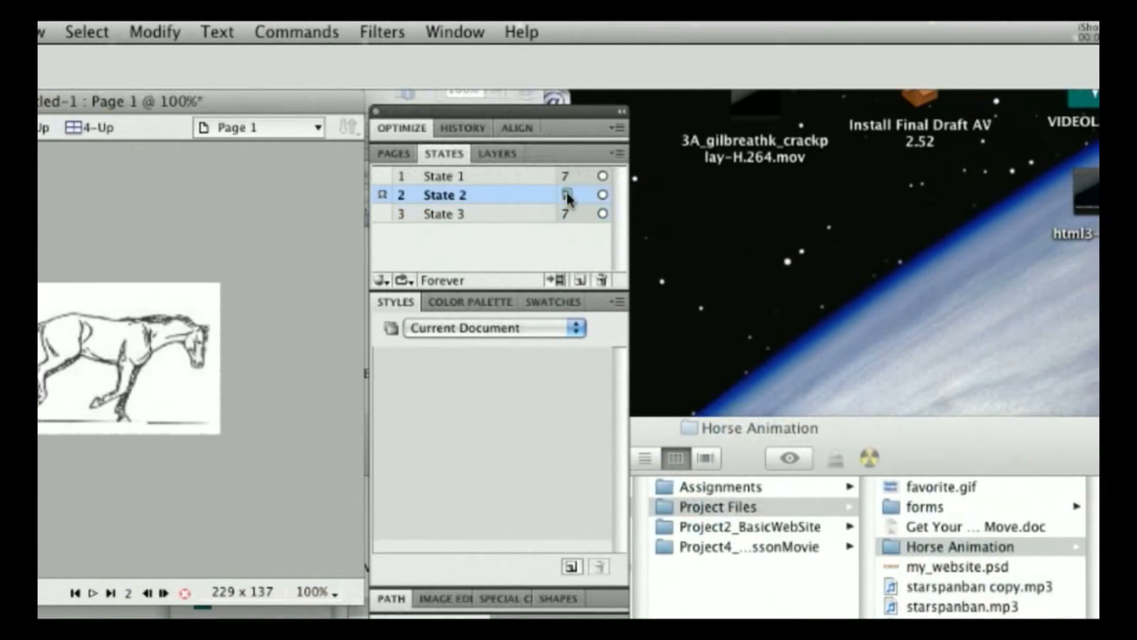
# - Try a frame delay of 50 on State 2 and play back the animation to test it
pyautogui.click(568, 194)
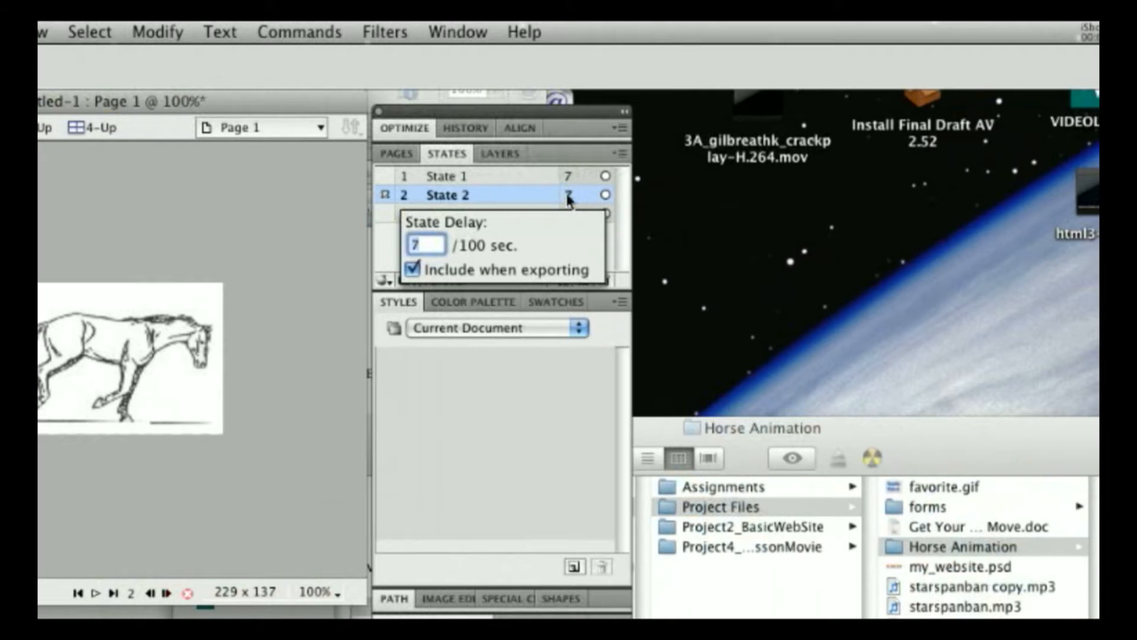
pyautogui.write('50')
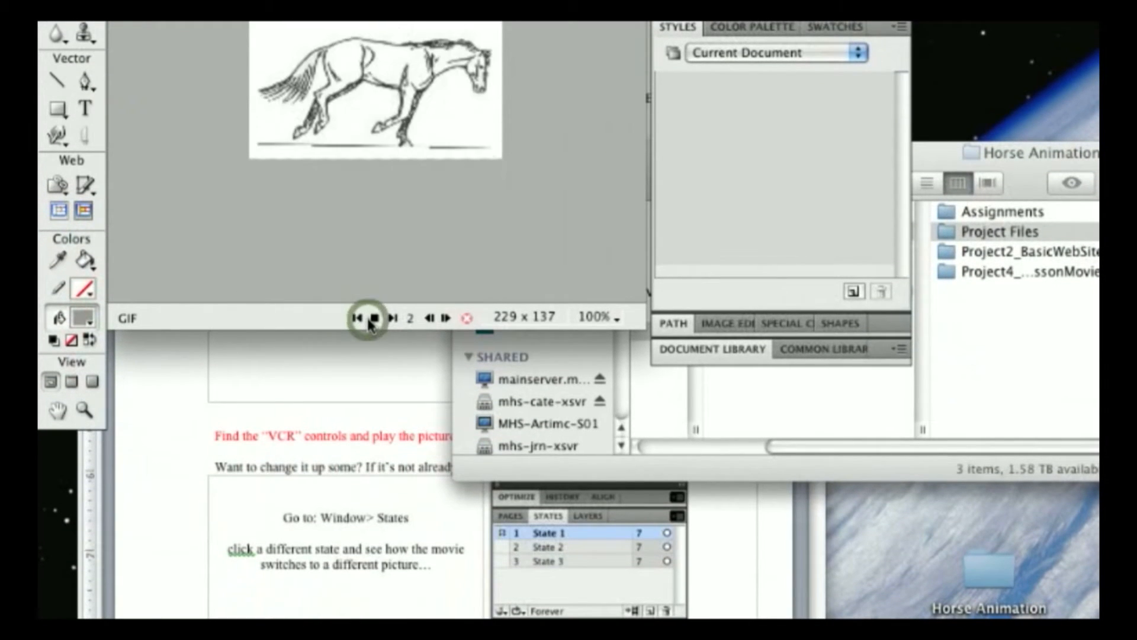
pyautogui.click(397, 318)
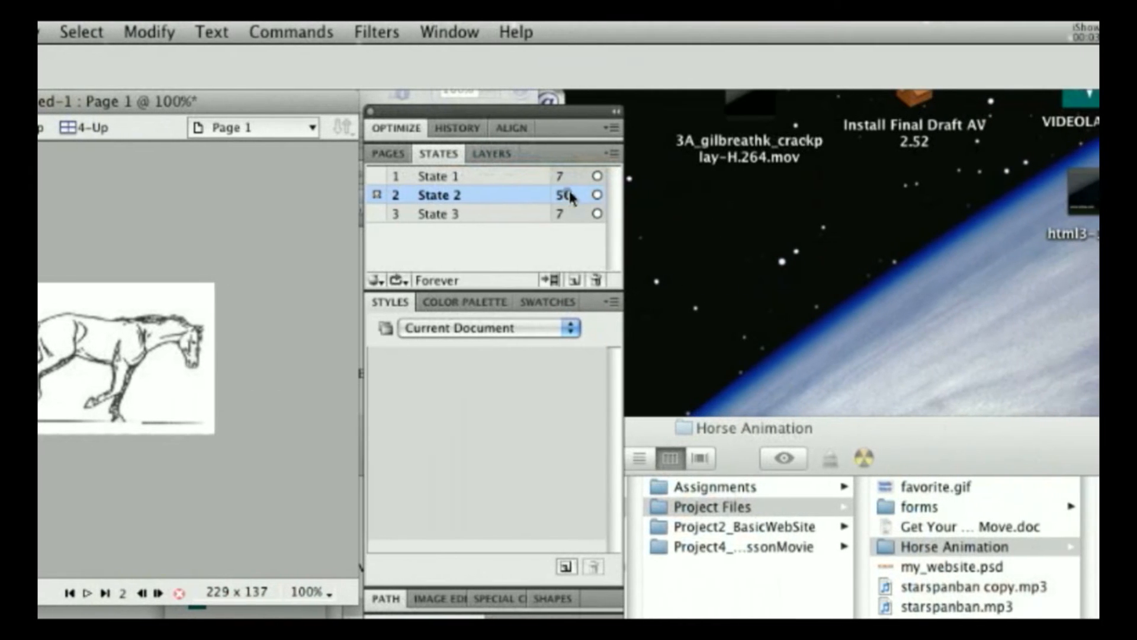
pyautogui.doubleClick(558, 195)
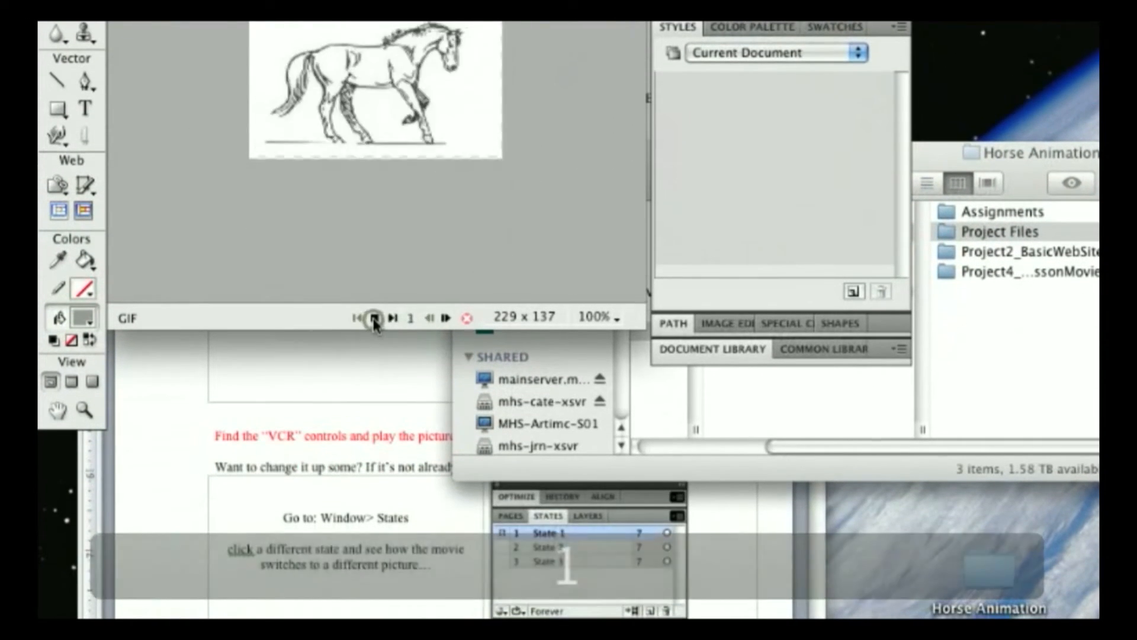
pyautogui.click(375, 318)
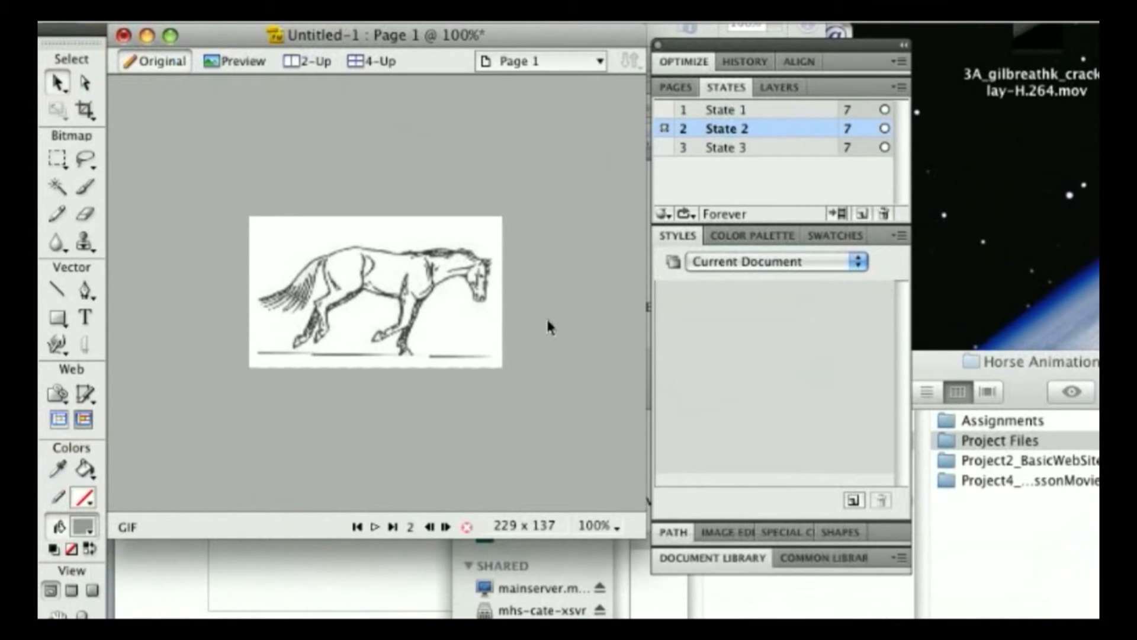
# - Export the animation via Image Preview as an Animated GIF into the Horse Animation folder
pyautogui.click(208, 31)
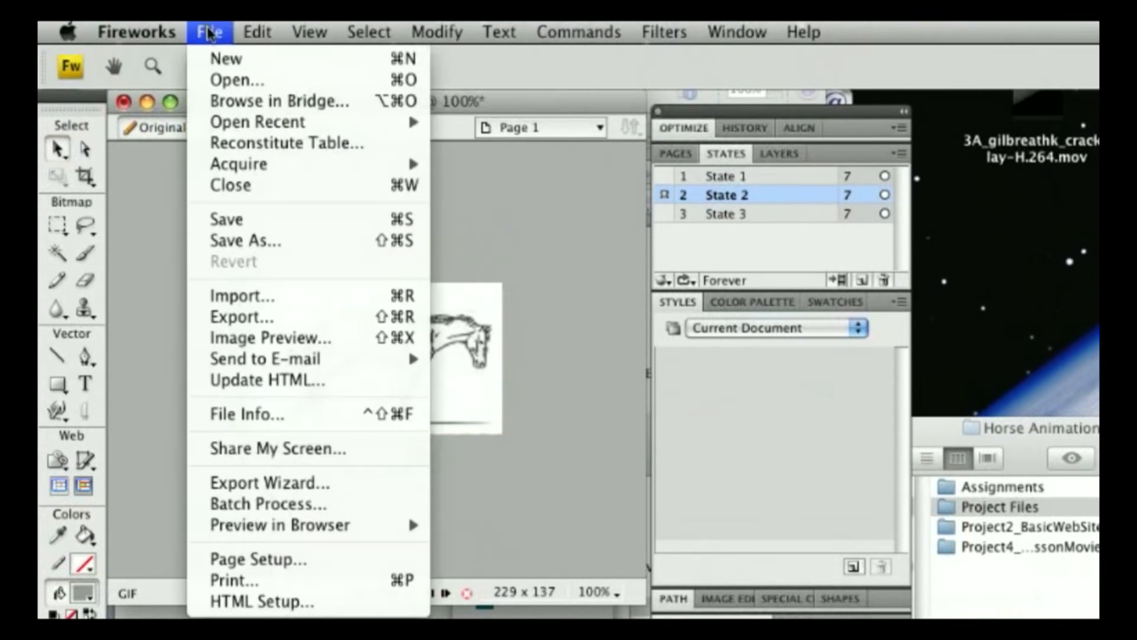
pyautogui.click(268, 338)
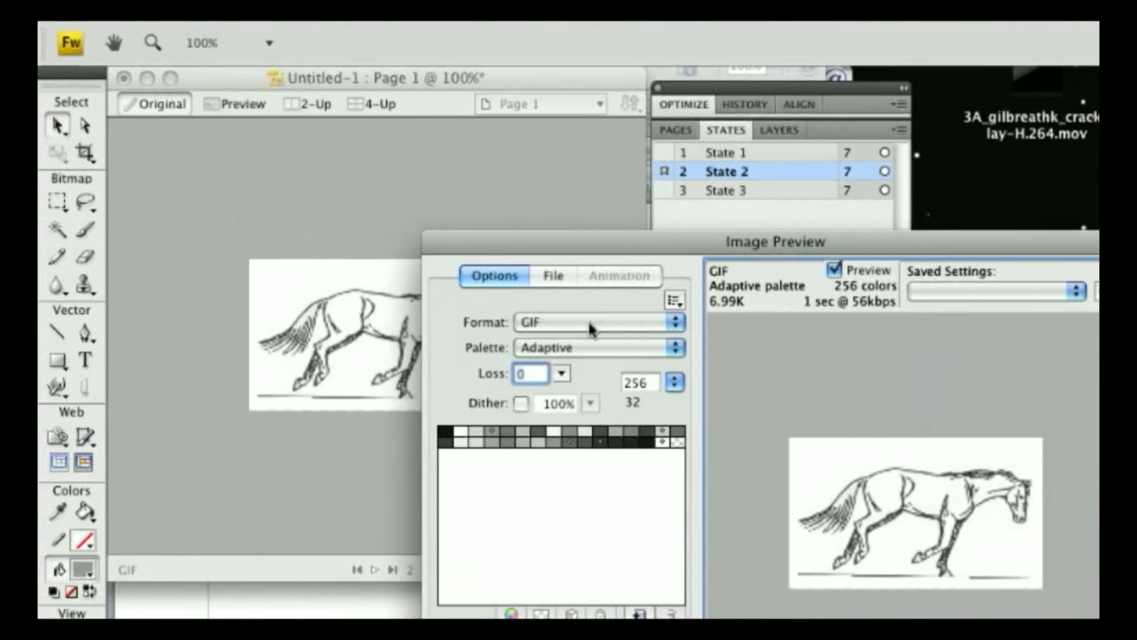
pyautogui.click(598, 322)
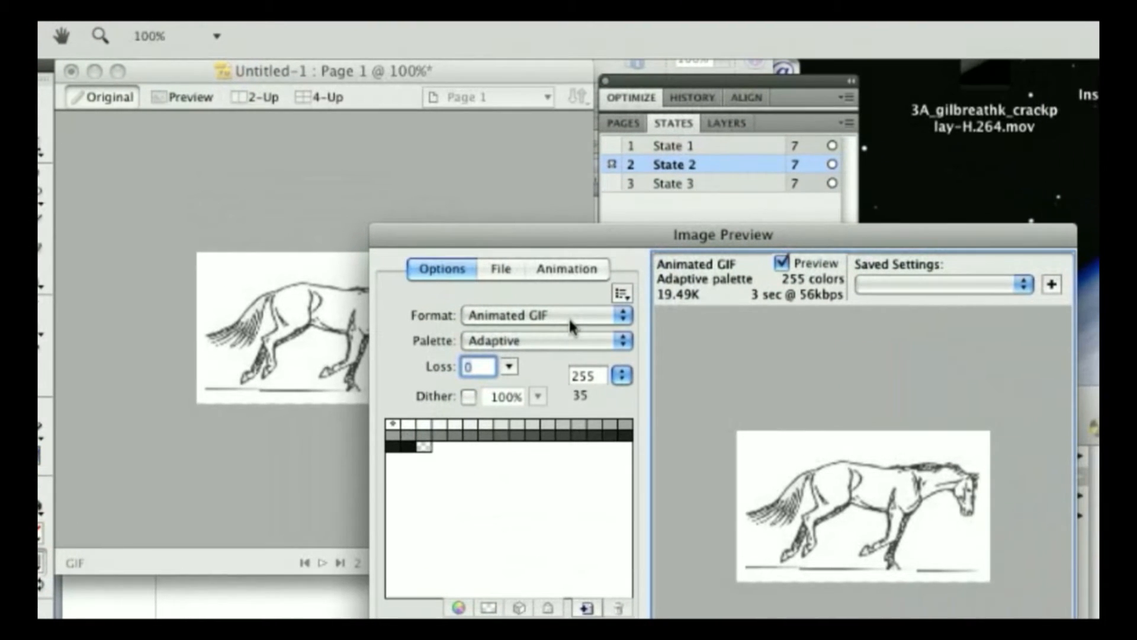
pyautogui.moveTo(571, 327)
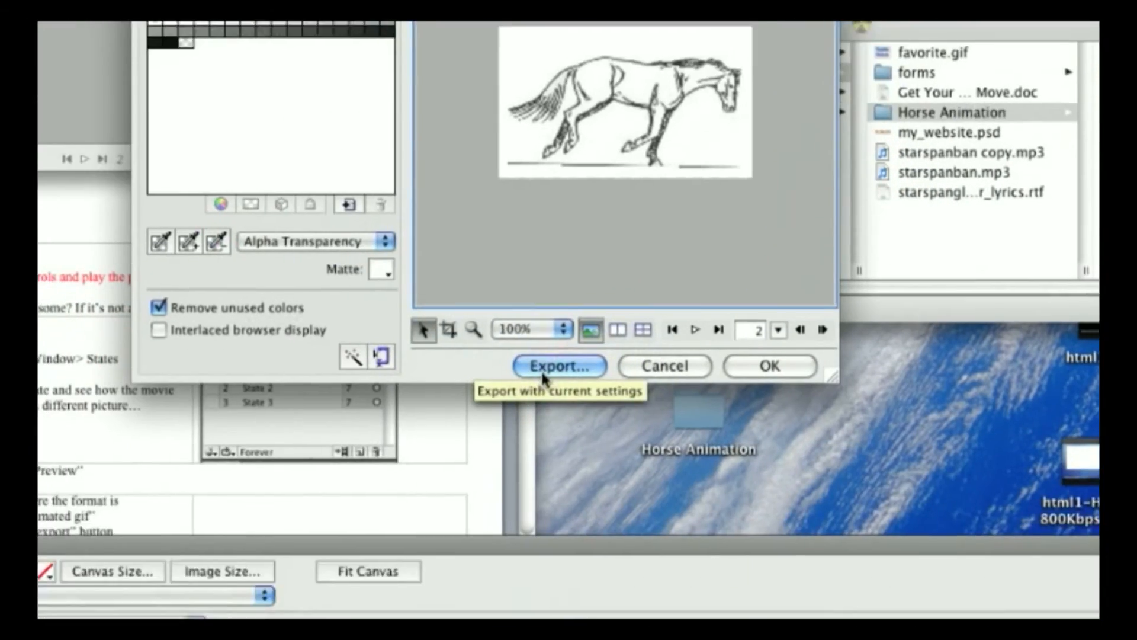
pyautogui.click(559, 366)
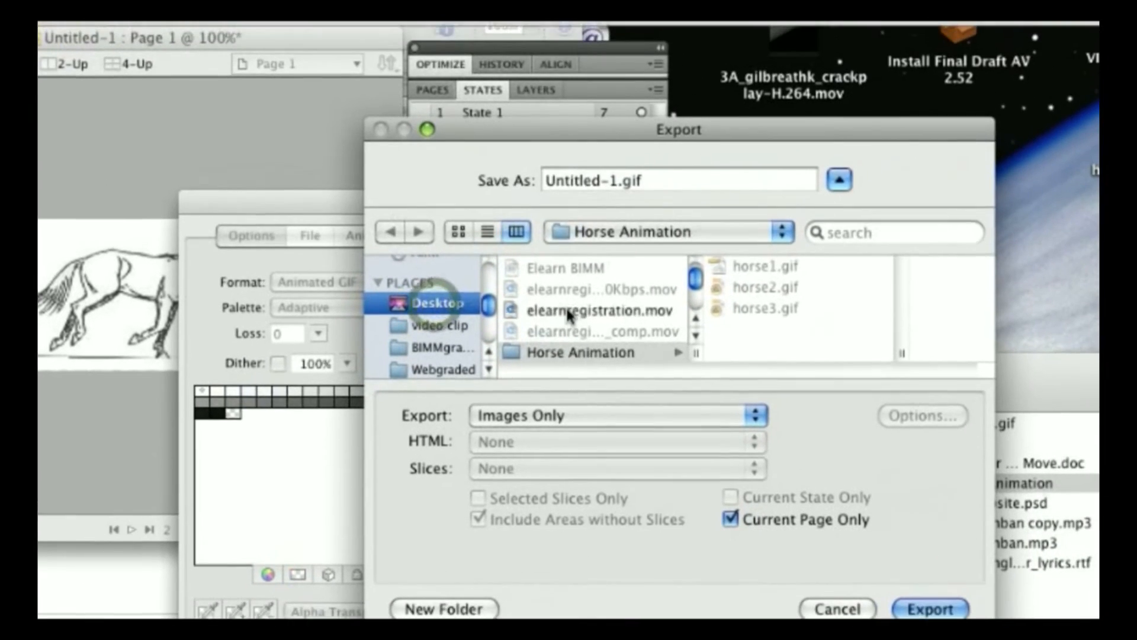
pyautogui.click(599, 310)
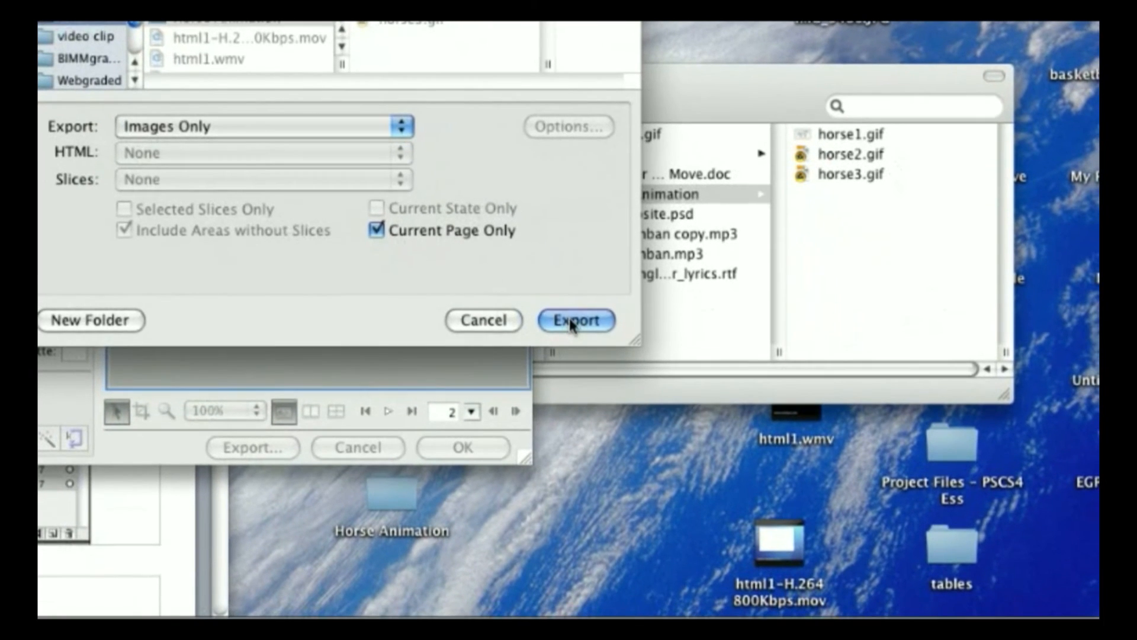
pyautogui.click(576, 319)
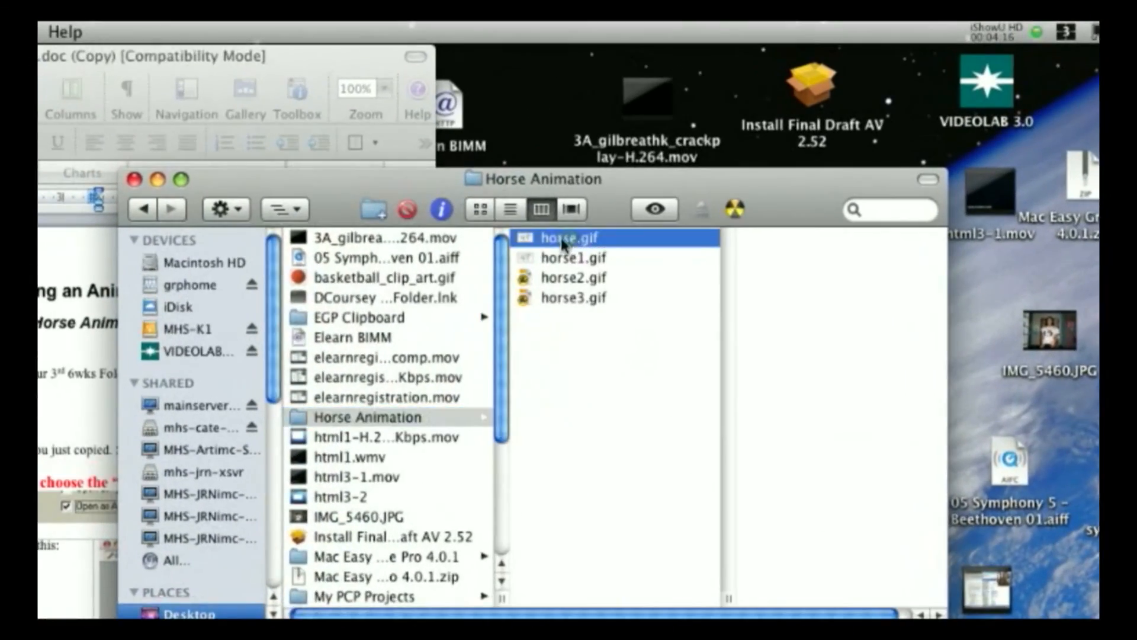
# - Bring up the actions menu for the new horse.gif in the Horse Animation folder
pyautogui.rightClick(566, 237)
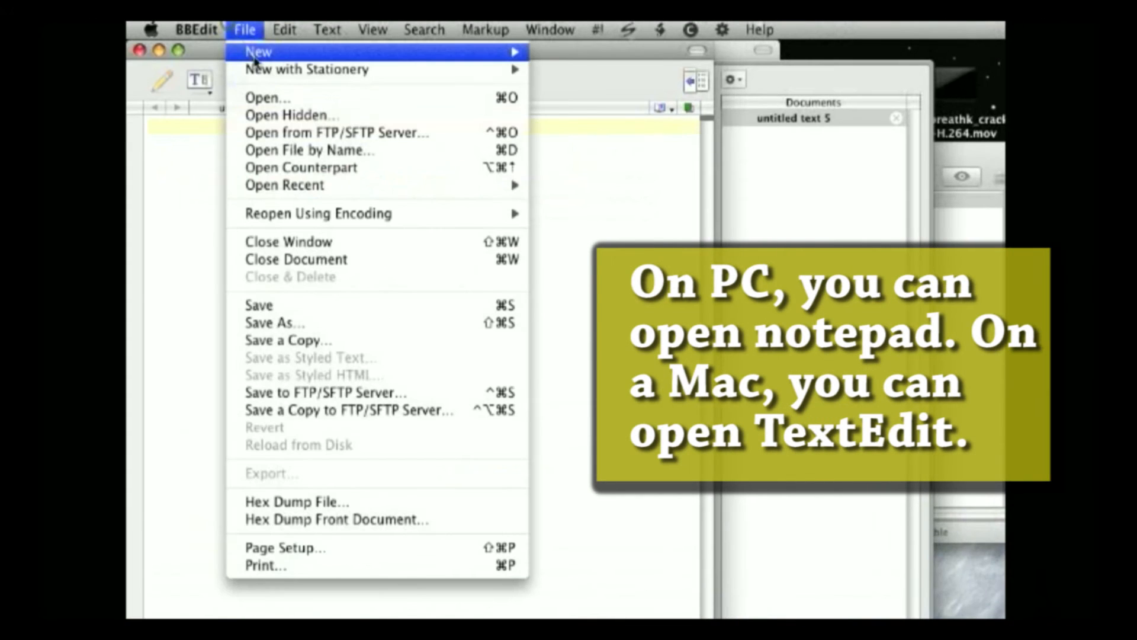
# - Create a new HTML document titled 'MR. coursey – HOrse animation'
pyautogui.click(254, 51)
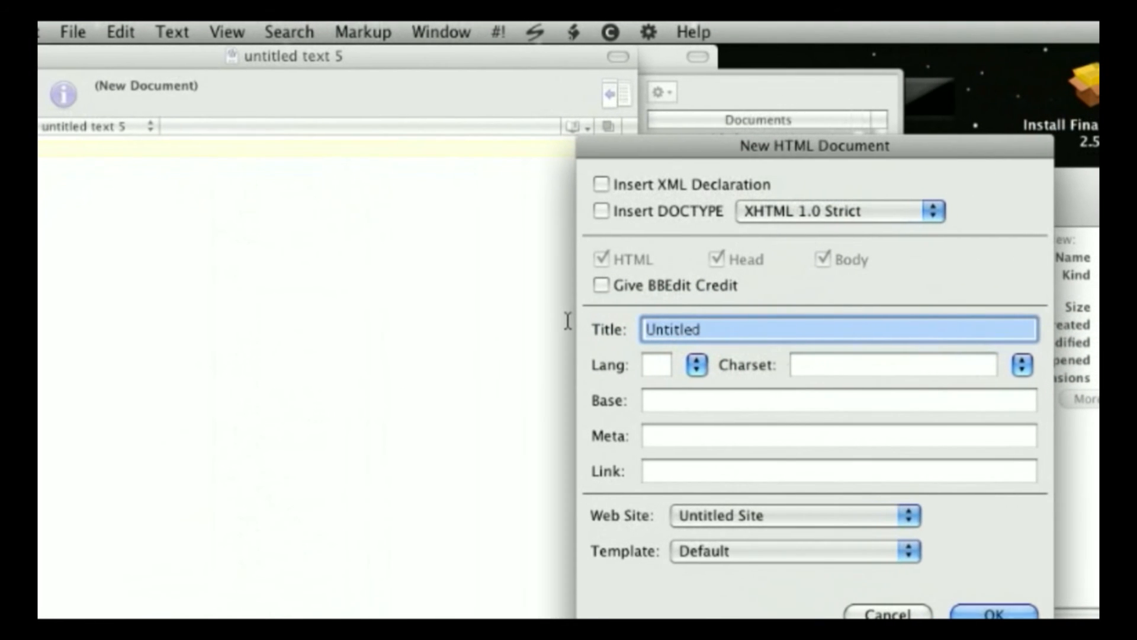
pyautogui.write('MR. cour')
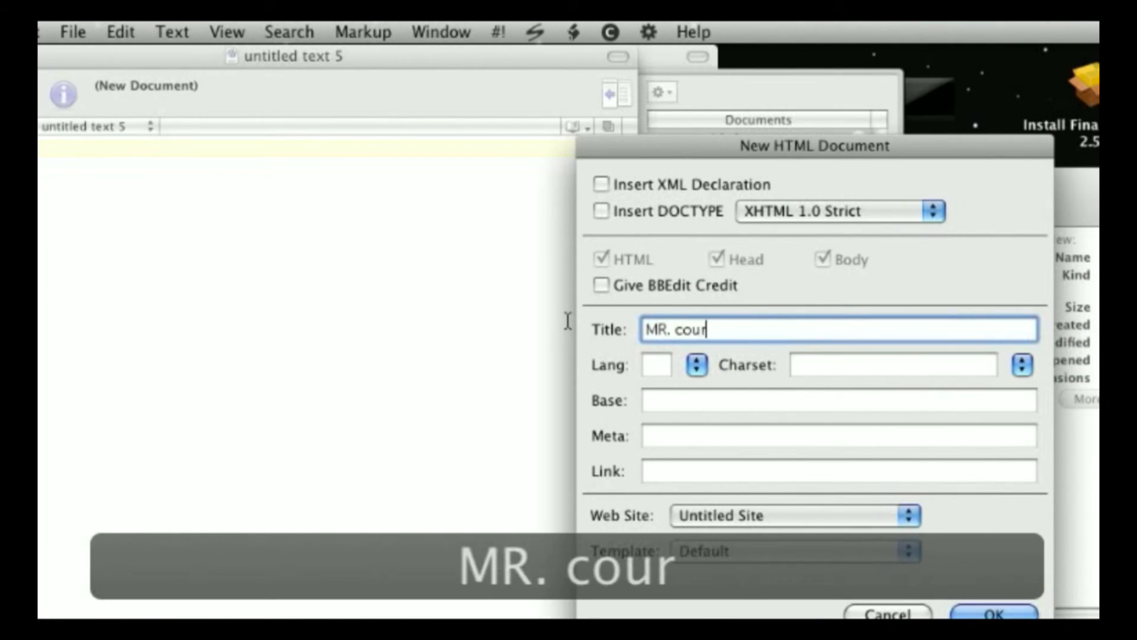
pyautogui.write('sey –')
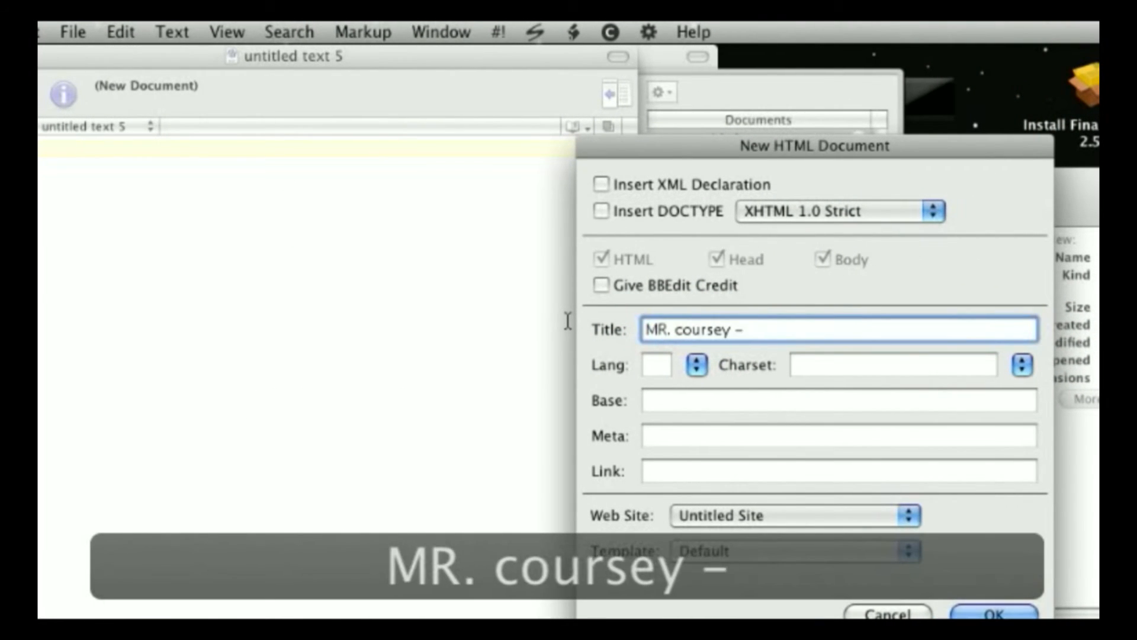
pyautogui.write('HOrm')
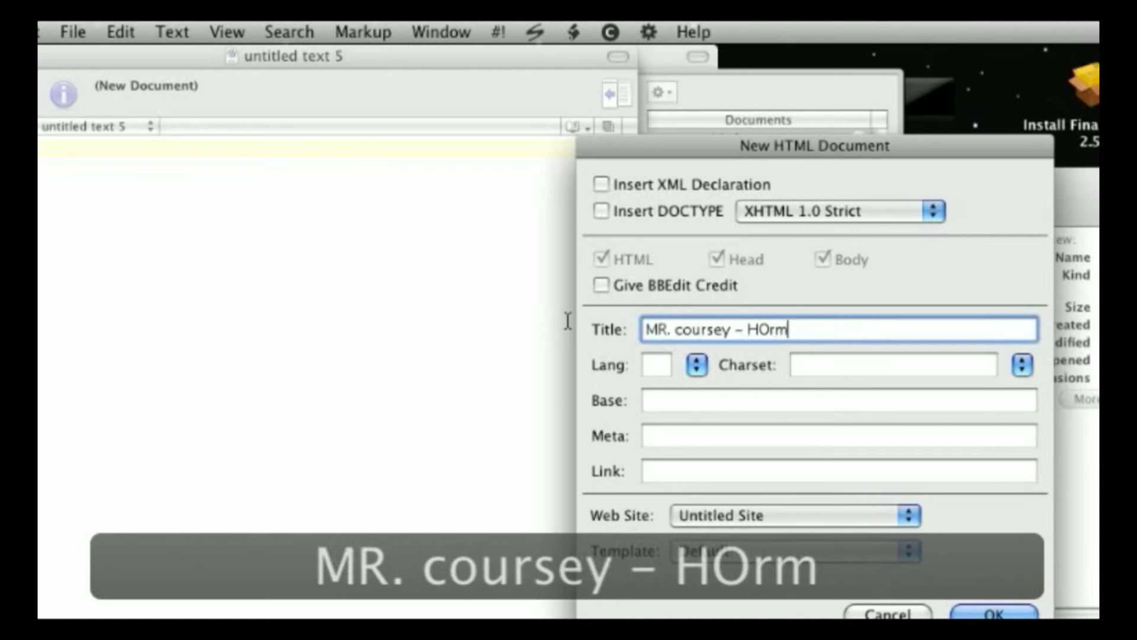
pyautogui.write('se')
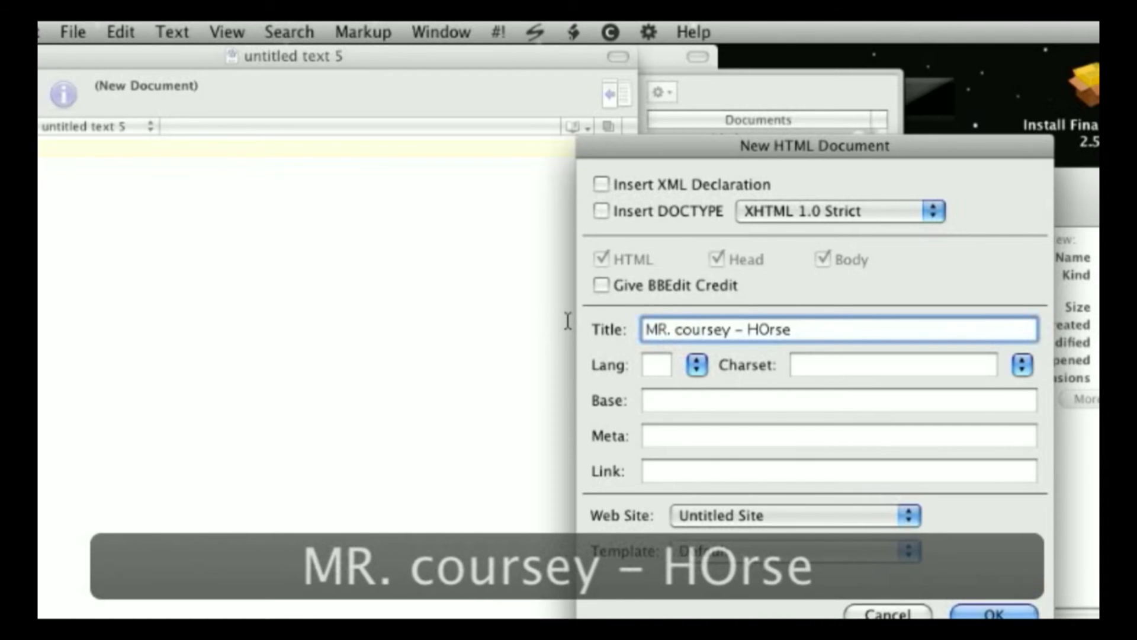
pyautogui.write('animation</title>')
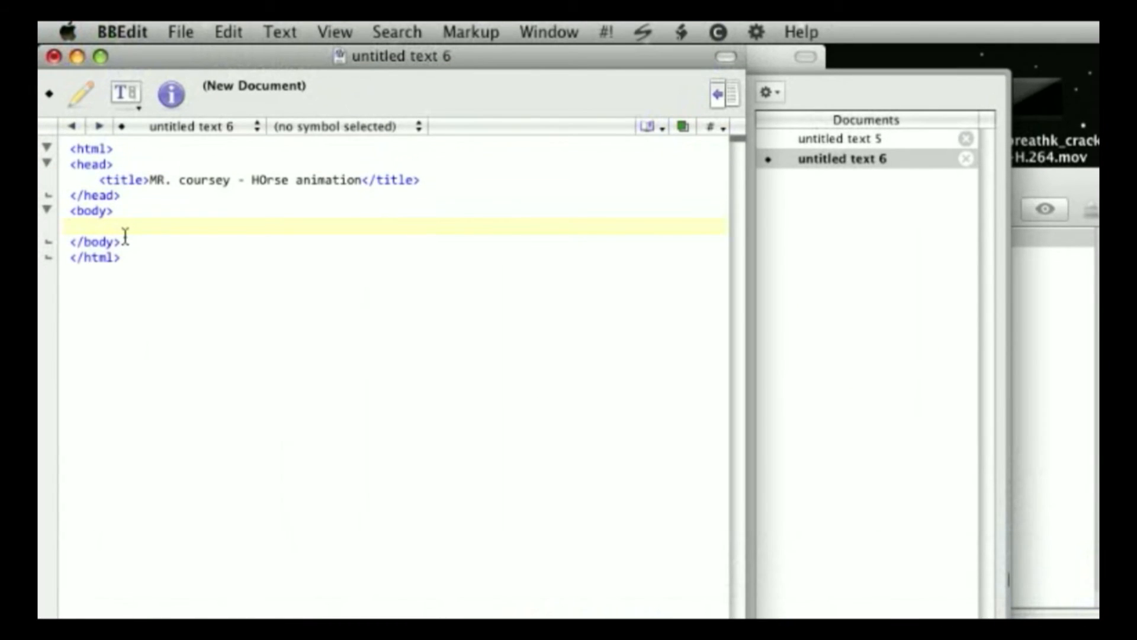
# - Paste the centered 'Horse animation' heading and horse.gif image markup into the page body
pyautogui.press('cmd+v')
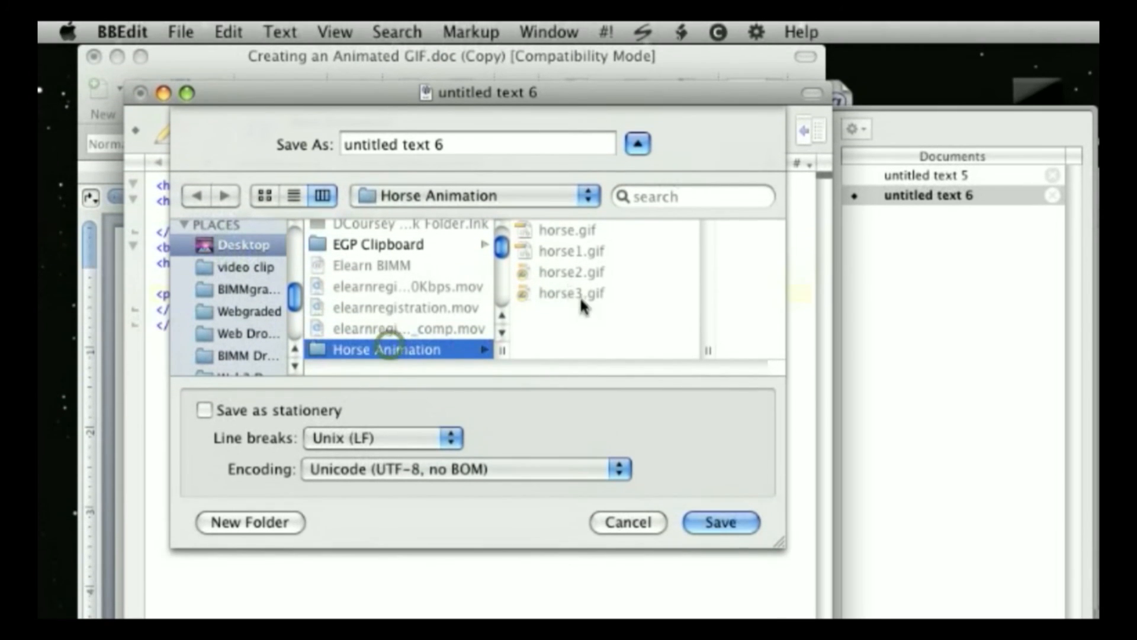
# - Save the page as horse.html in the Horse Animation folder and preview it rendered
pyautogui.click(477, 144)
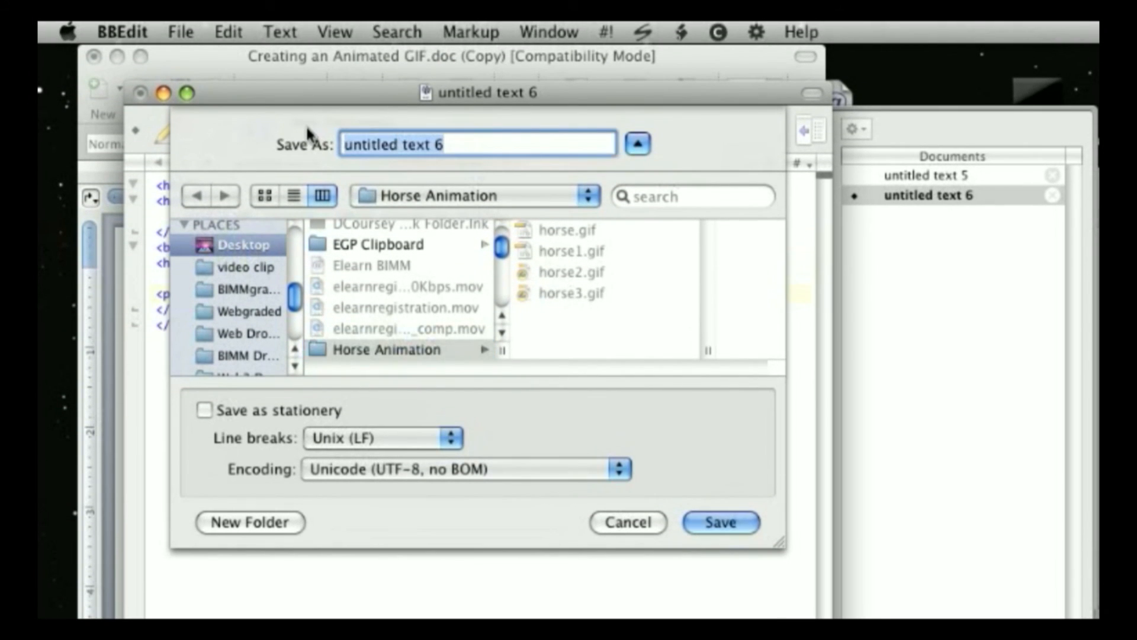
pyautogui.write('hom')
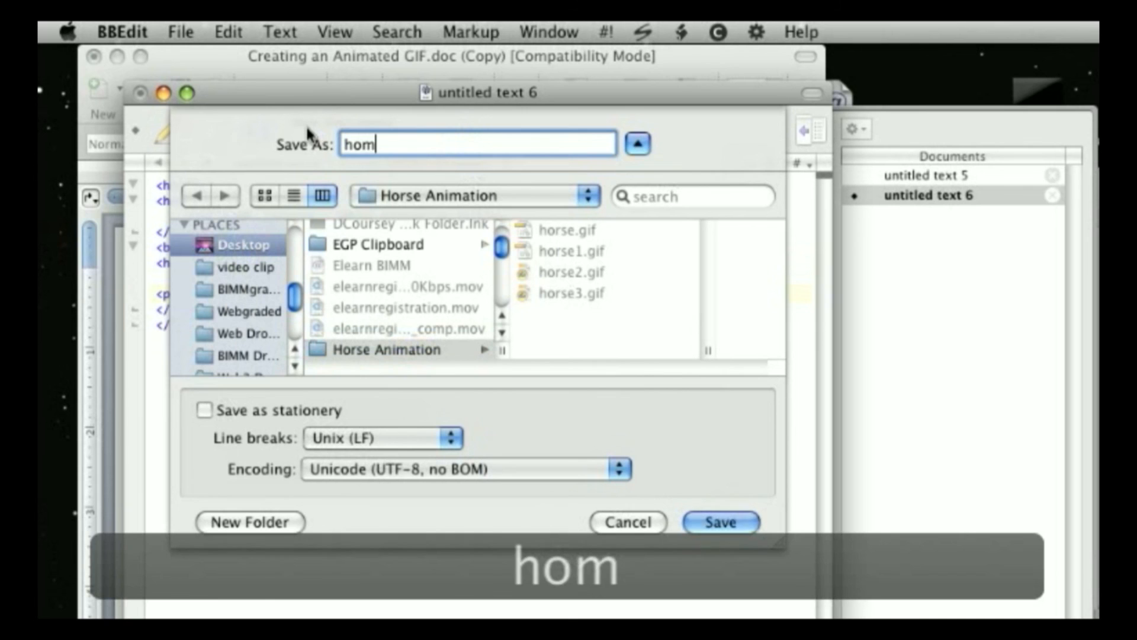
pyautogui.write('horse.html')
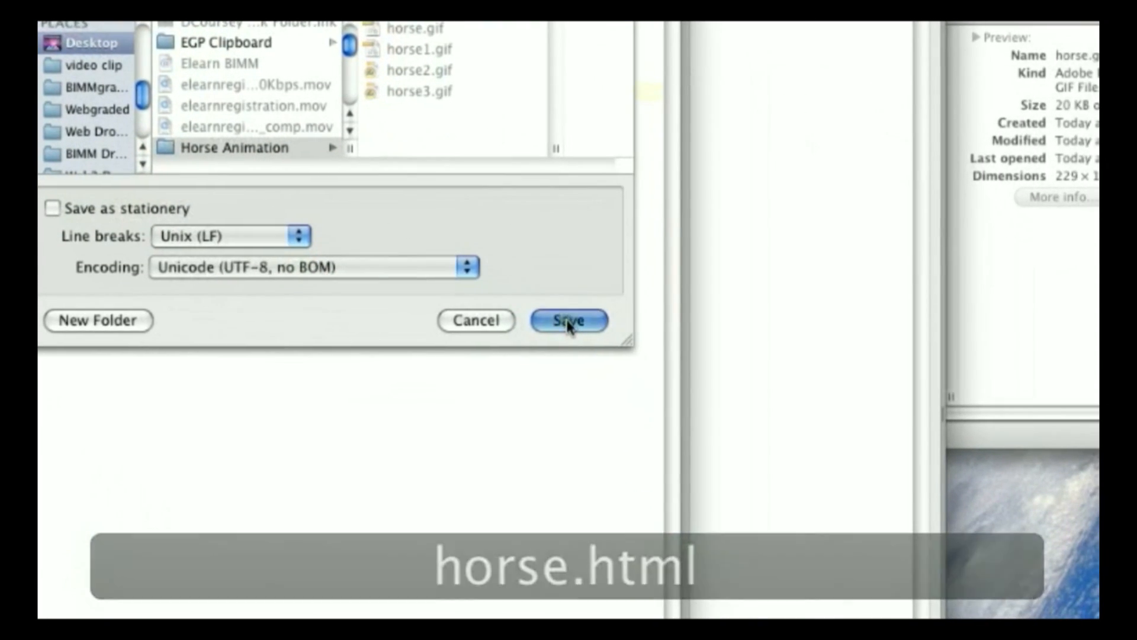
pyautogui.click(566, 320)
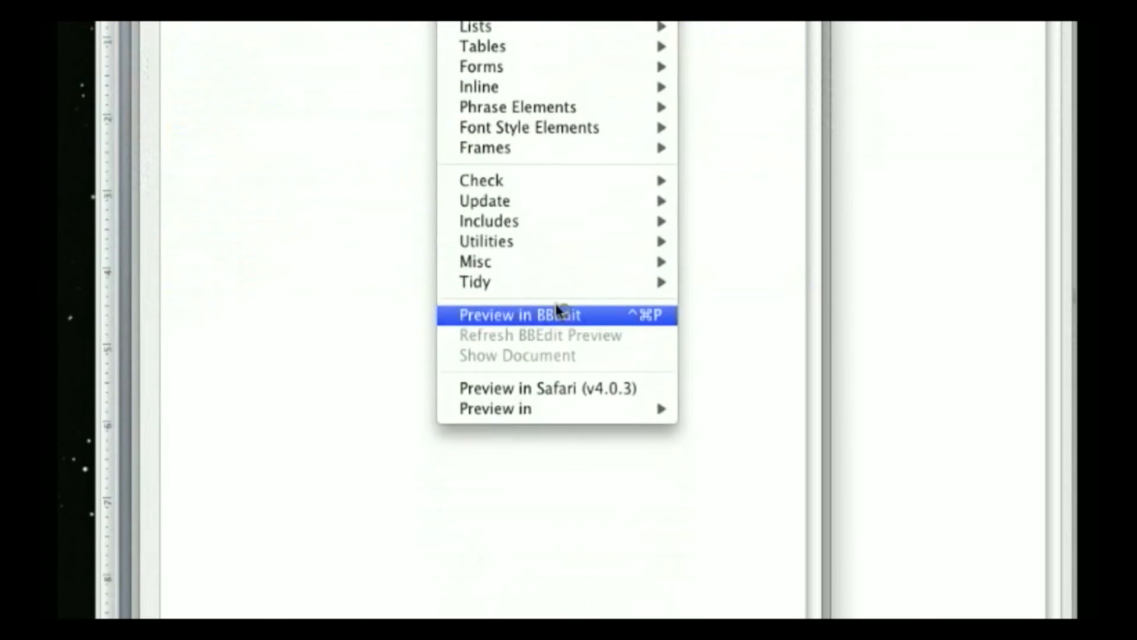
pyautogui.click(554, 314)
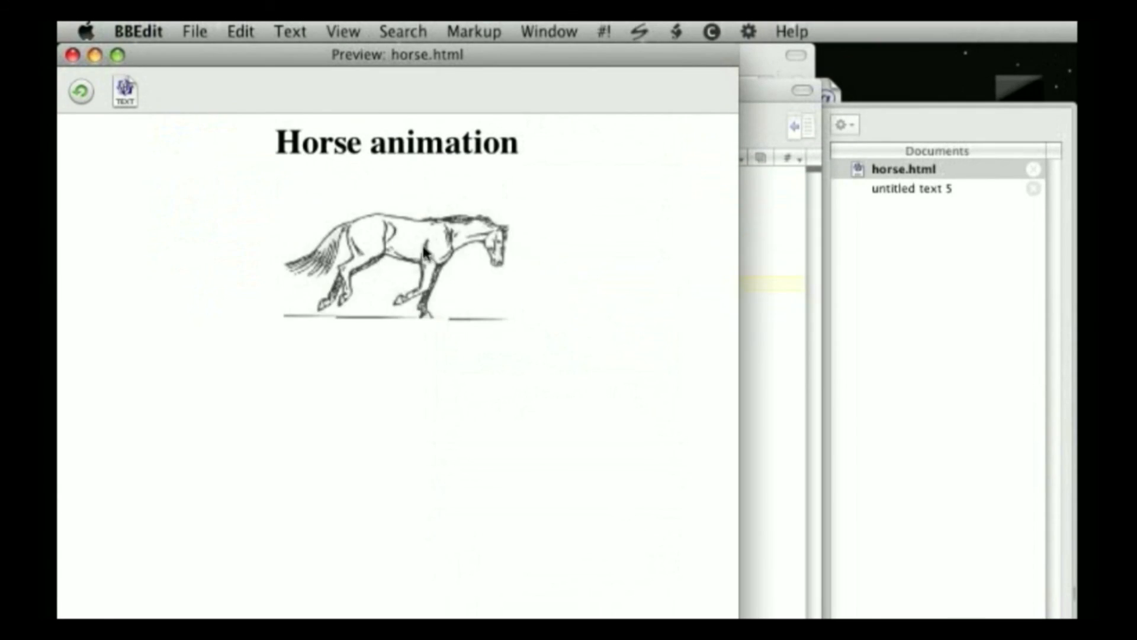